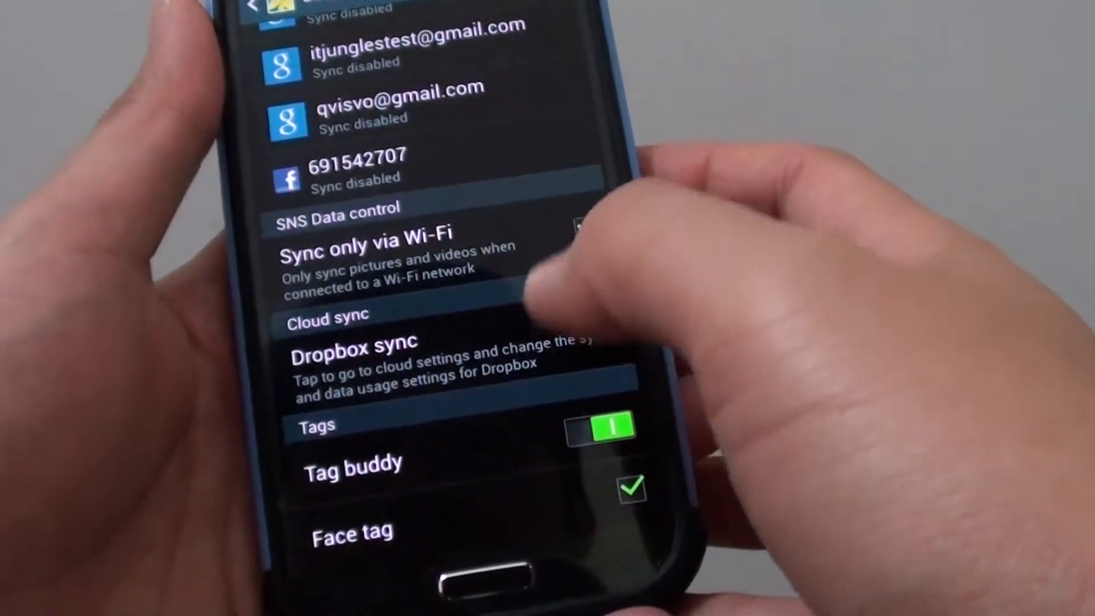
# Turn on Tag buddy in the Tags section of Gallery settings.
pyautogui.click(585, 223)
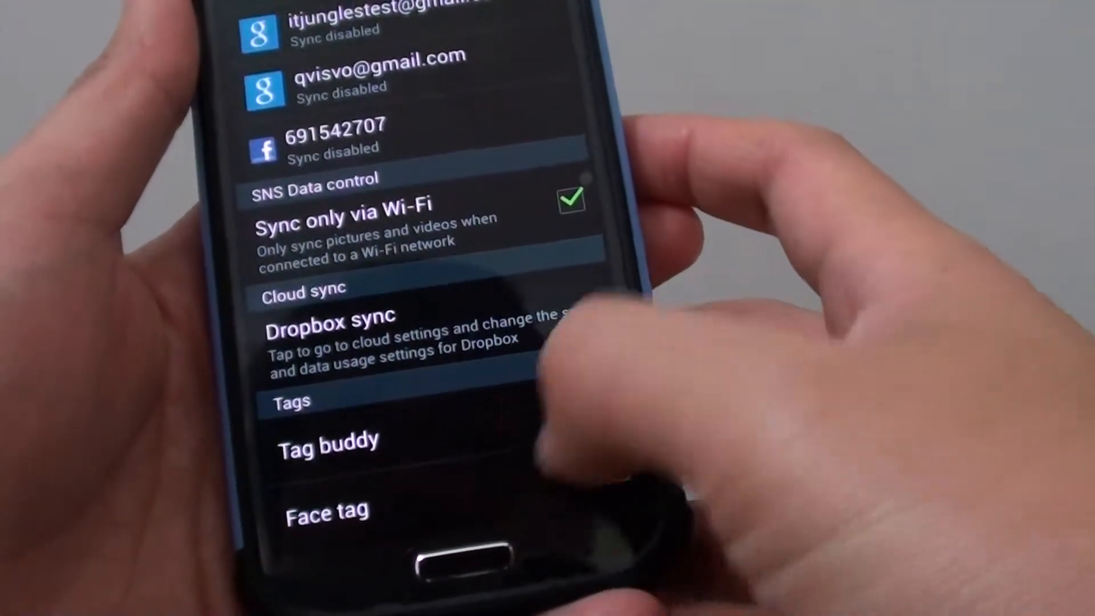
pyautogui.click(593, 429)
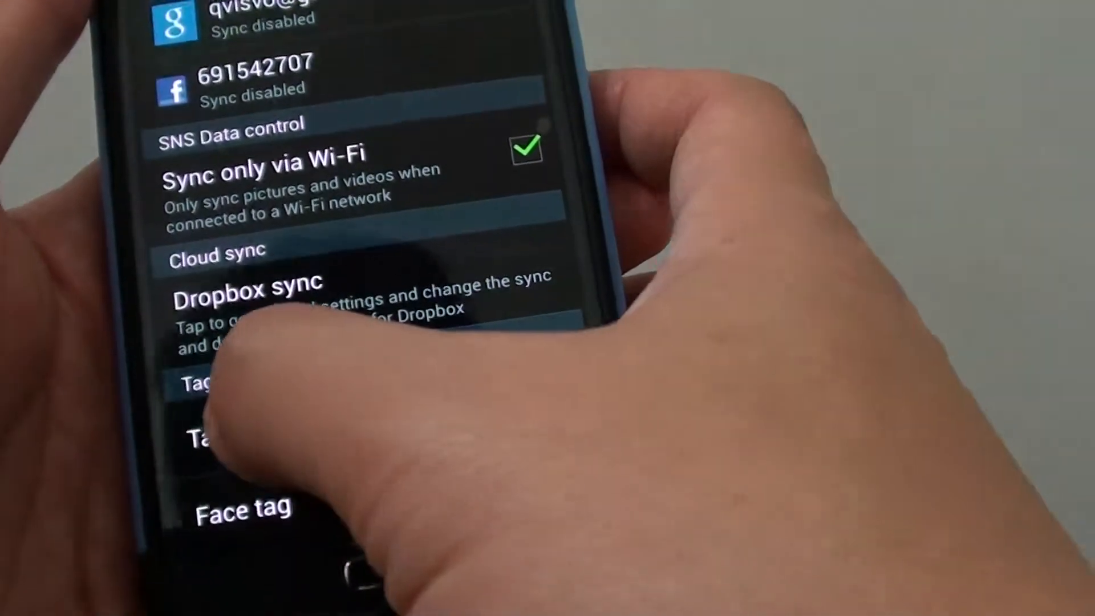
pyautogui.click(499, 386)
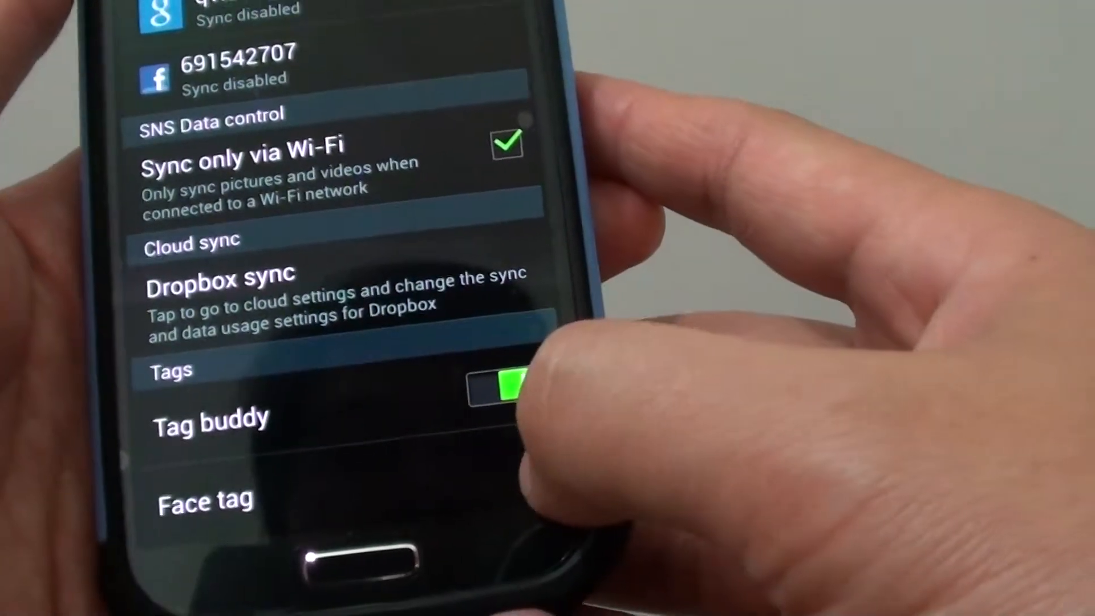